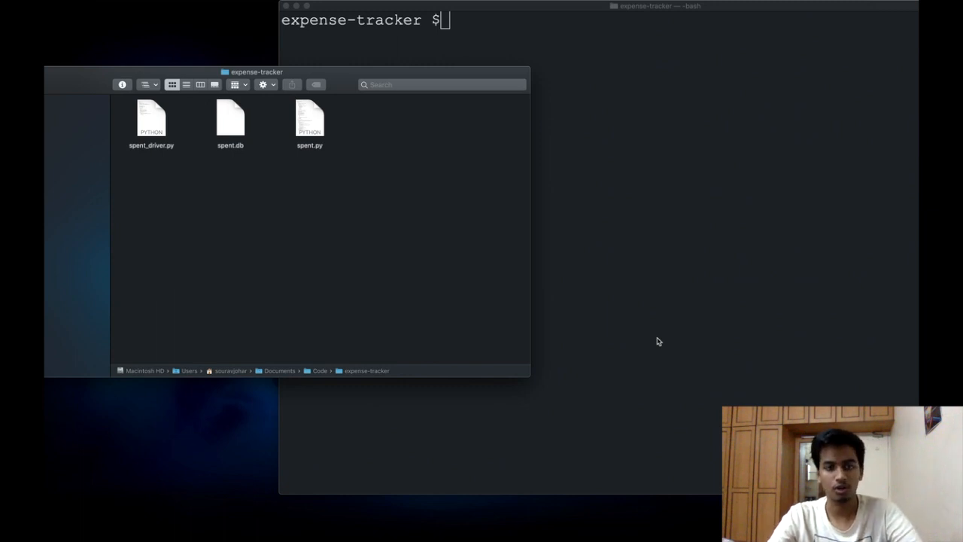
mouse_move(340, 97)
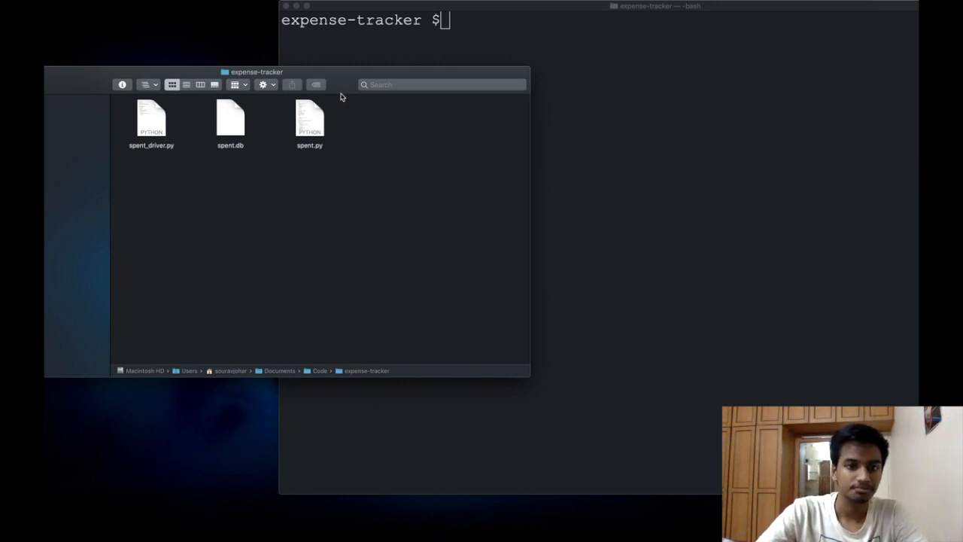
Point out spent_driver.py and spent.db in the project folder, then focus Terminal.
left_click(152, 120)
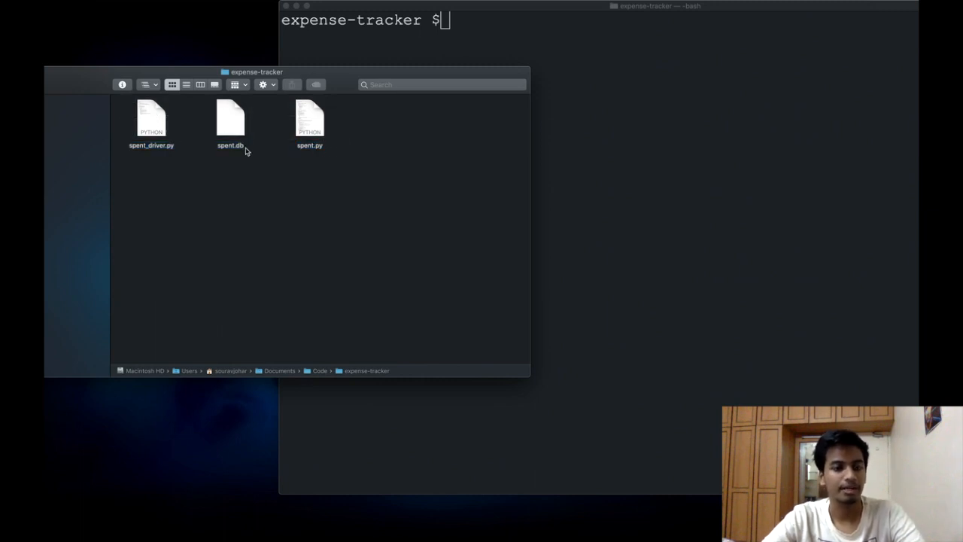
left_click(154, 122)
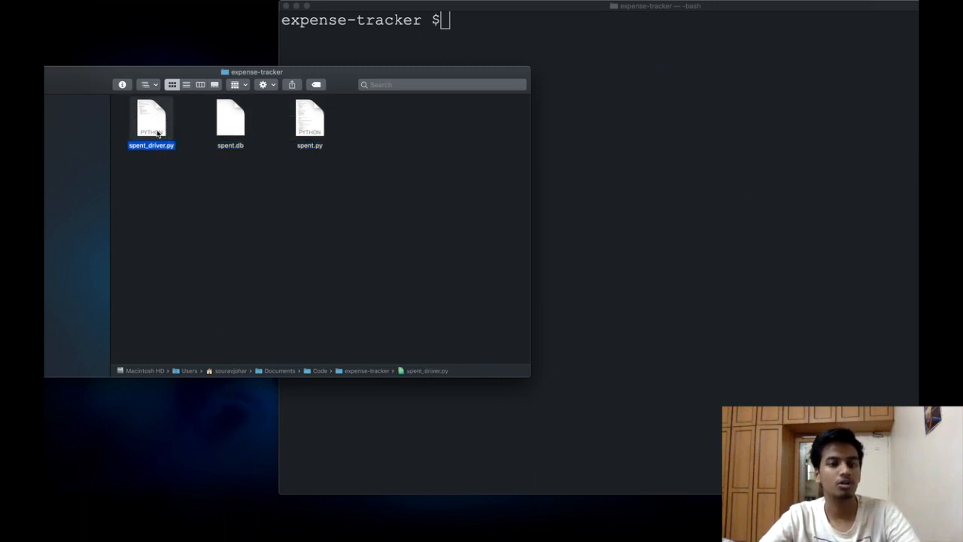
left_click(200, 179)
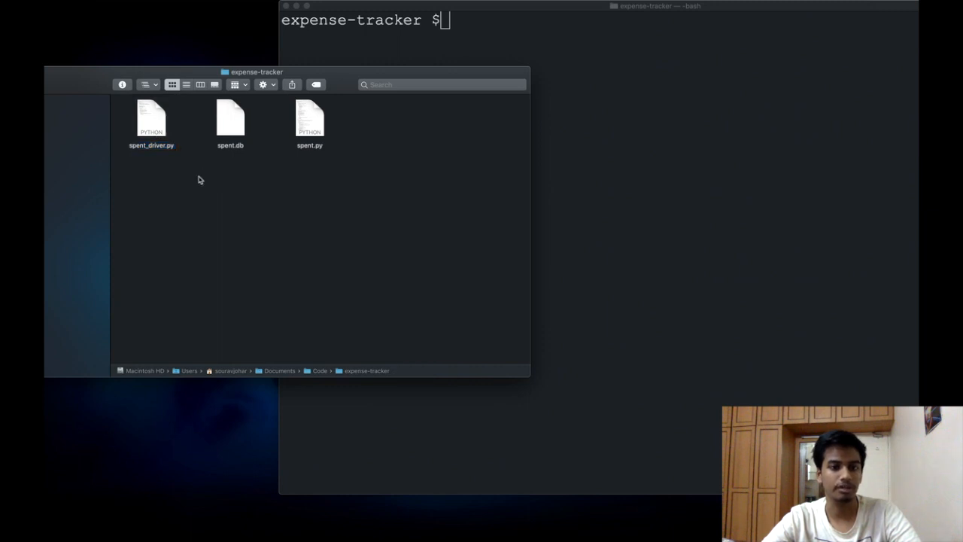
left_click(308, 120)
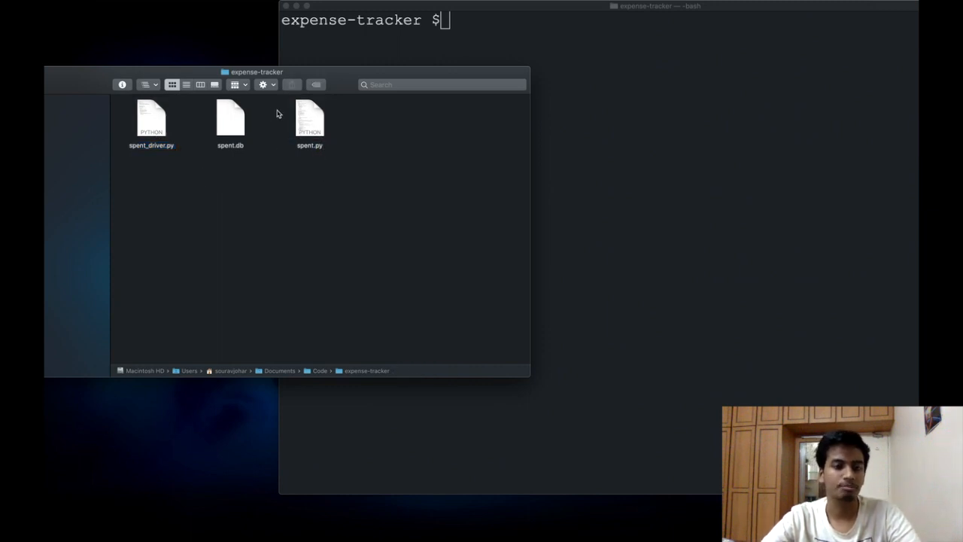
mouse_move(241, 260)
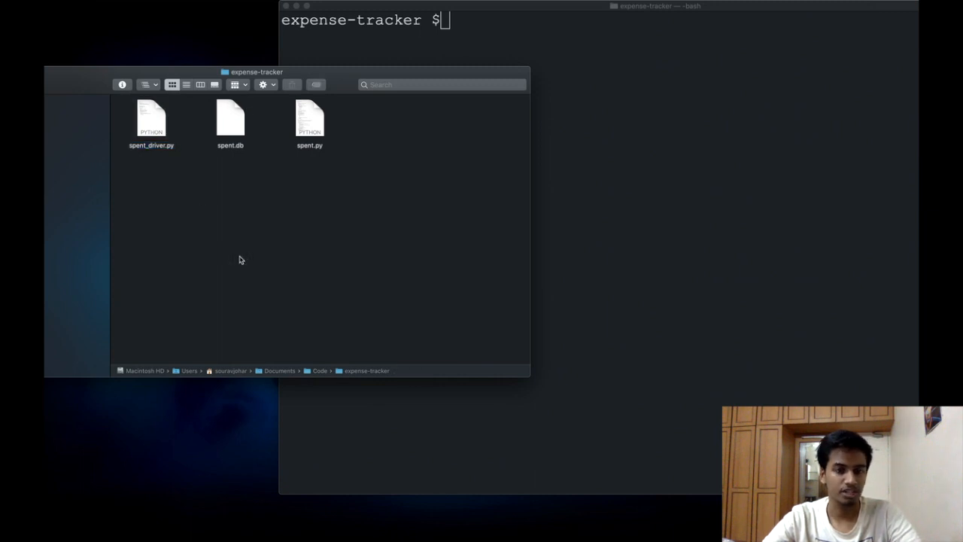
left_click(230, 120)
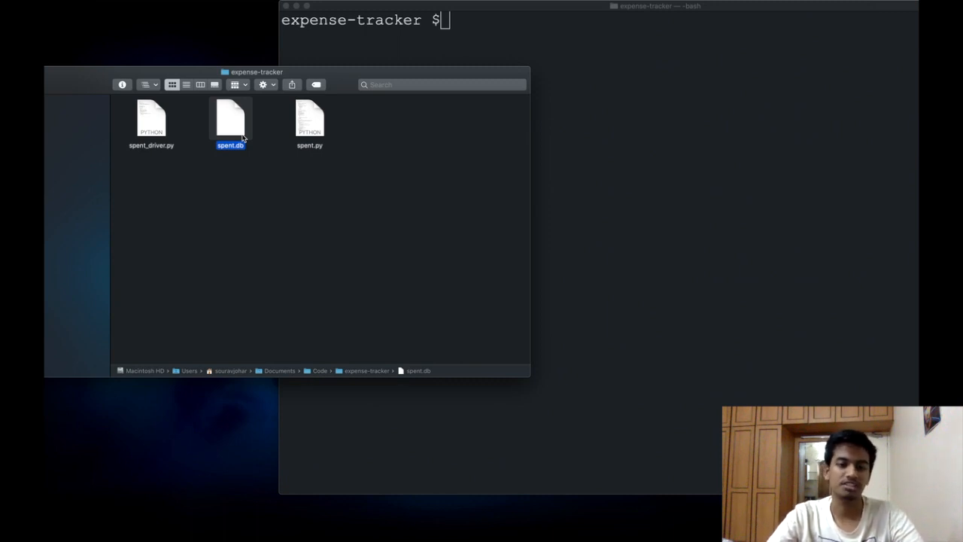
mouse_move(379, 140)
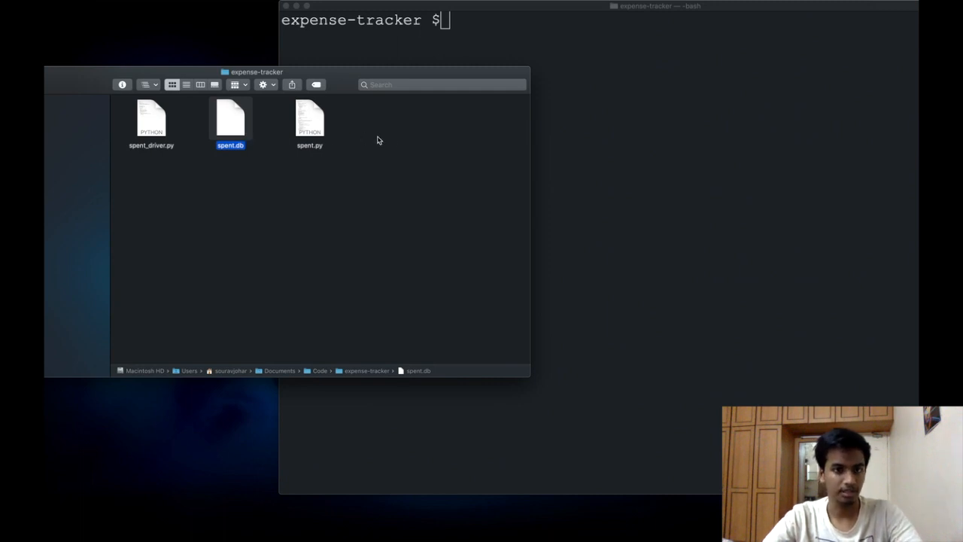
mouse_move(484, 129)
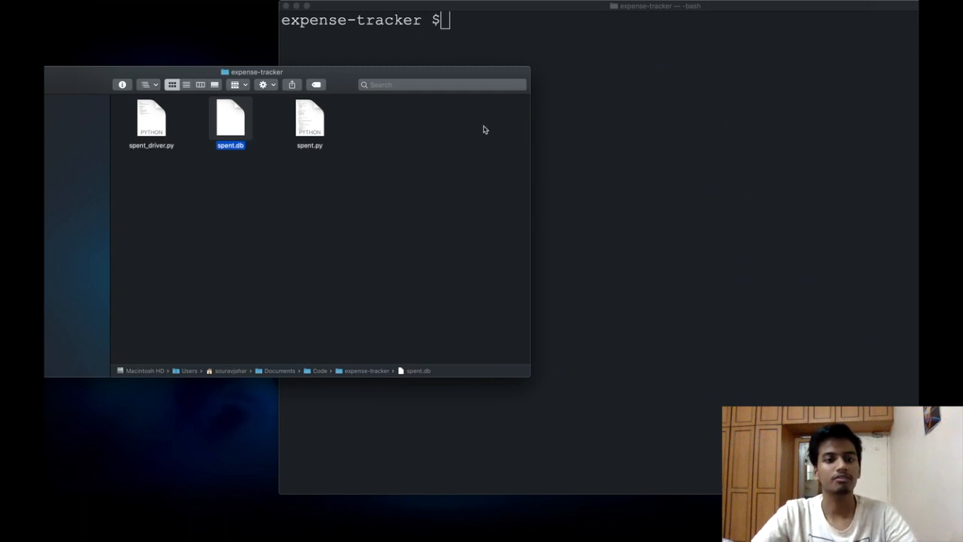
mouse_move(637, 145)
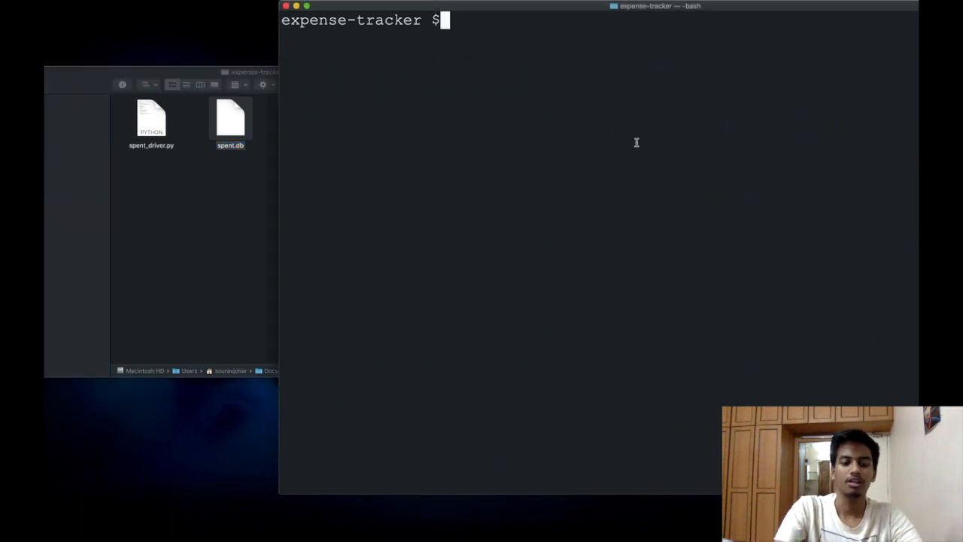
Run pip install pyinstaller to confirm it is already installed, then clear the screen.
type("pip i")
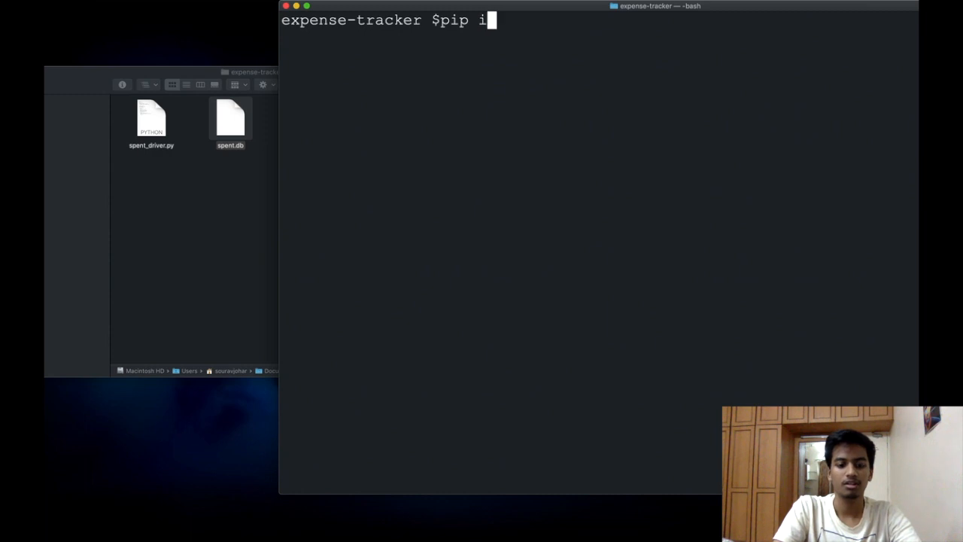
type("nstall pyinstaller")
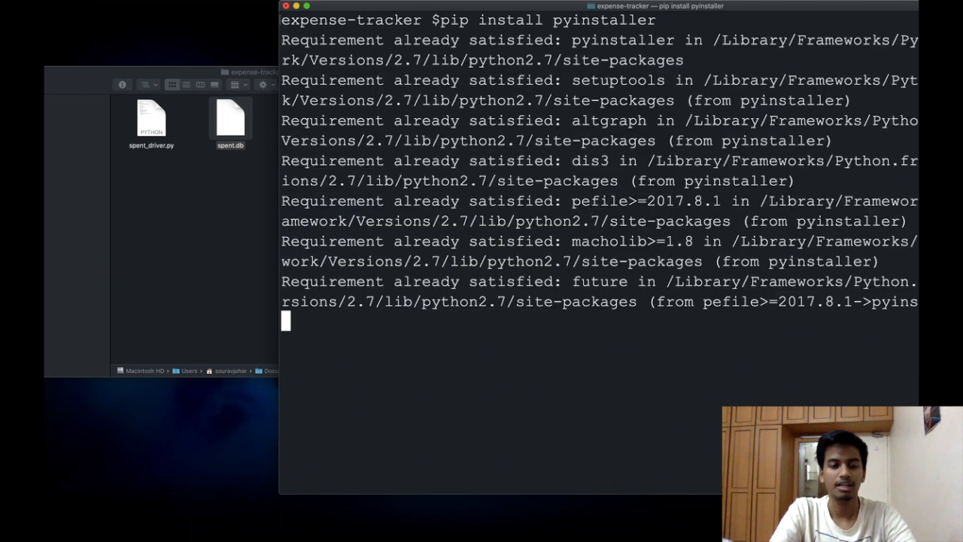
type("clea")
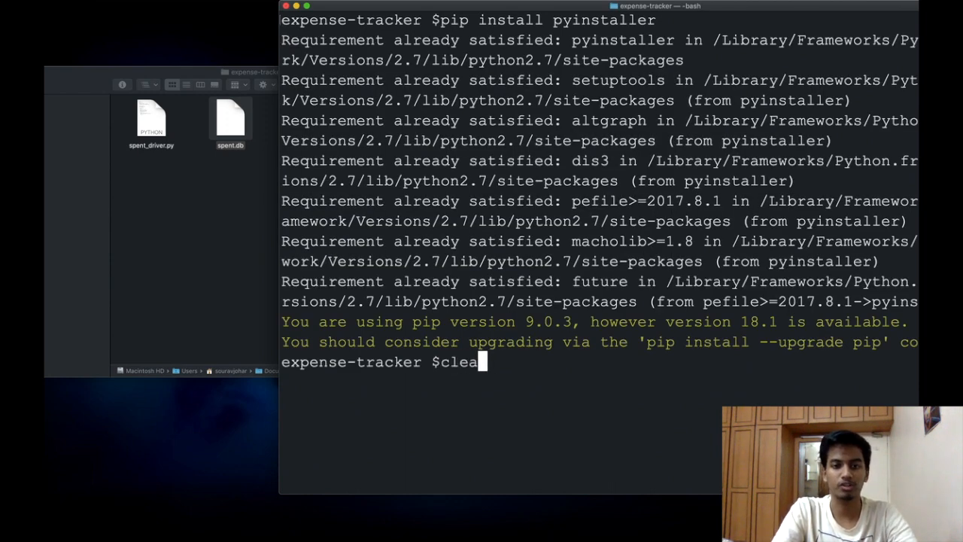
type("r")
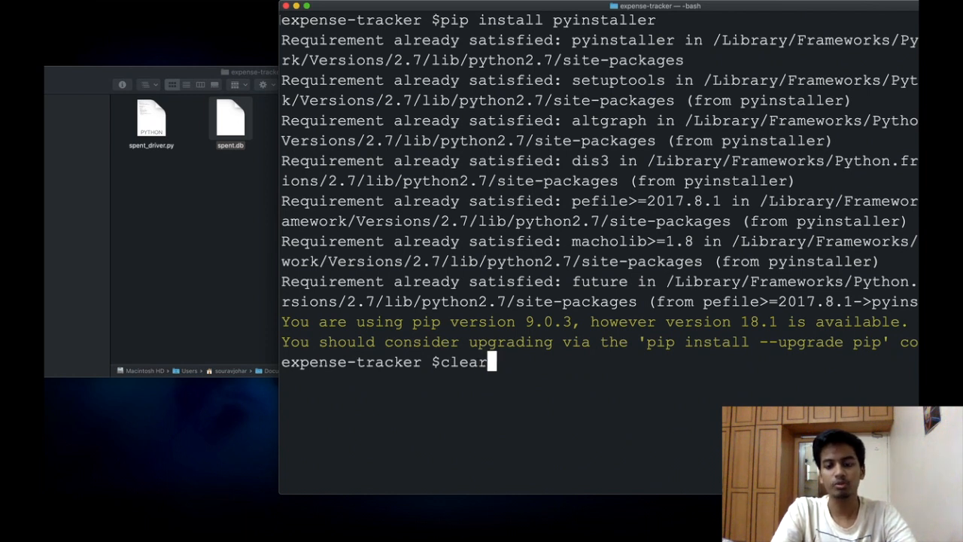
key("Enter")
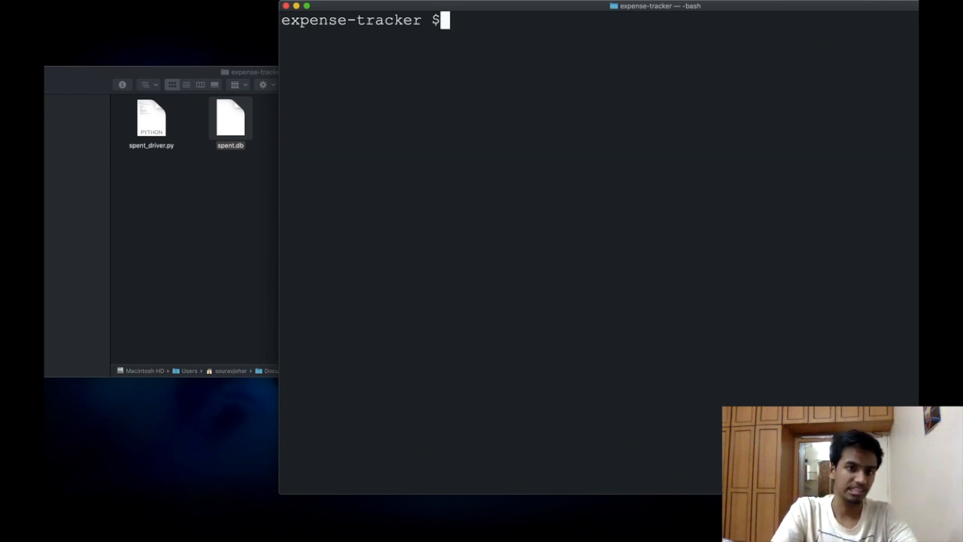
Type the command 'pysintaller --onefile spent_driver.py', fixing a mistyped file name.
type("pysint")
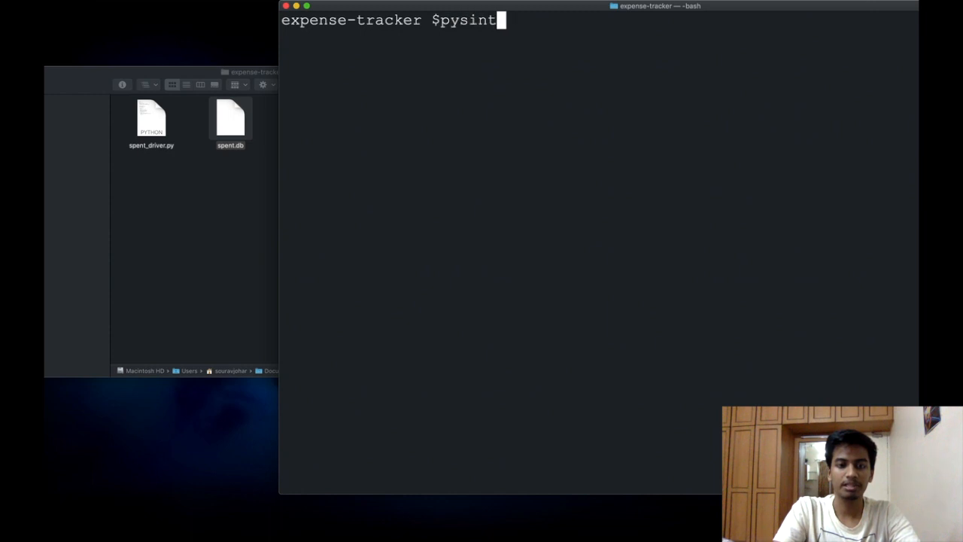
type("all")
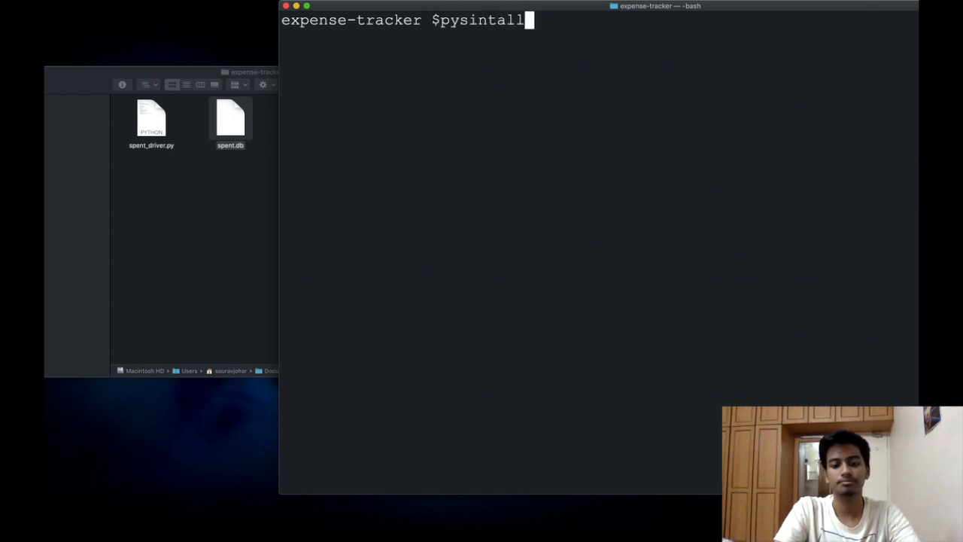
type("er")
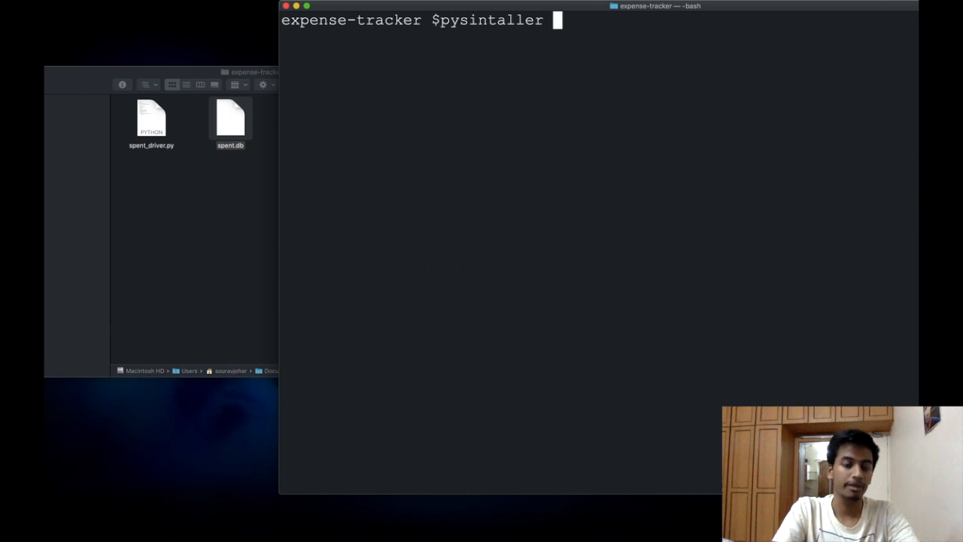
type("apent")
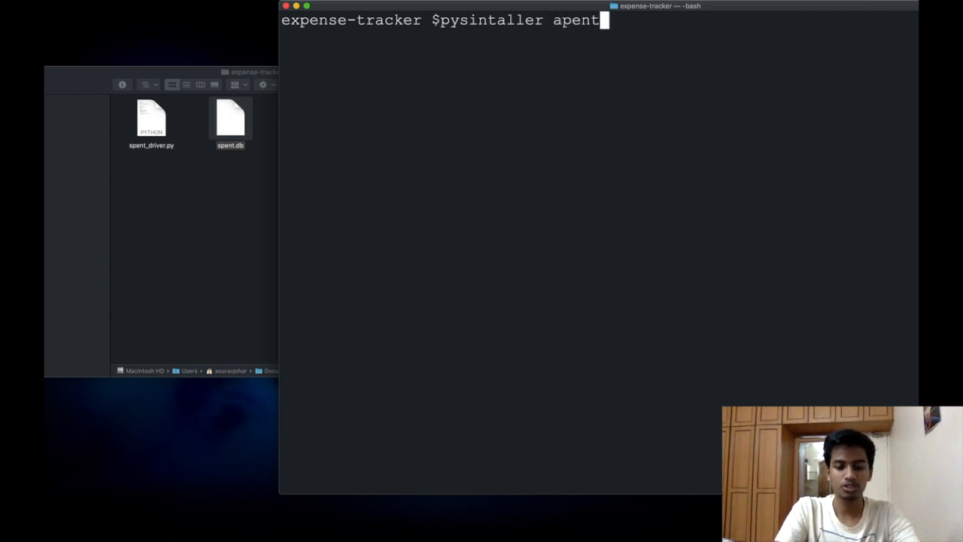
key("BackSpace")
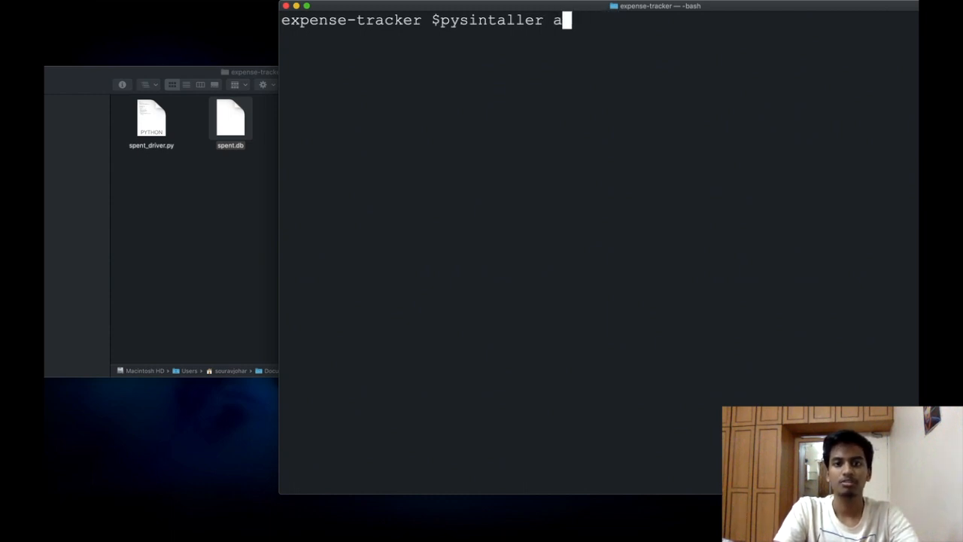
type("spent")
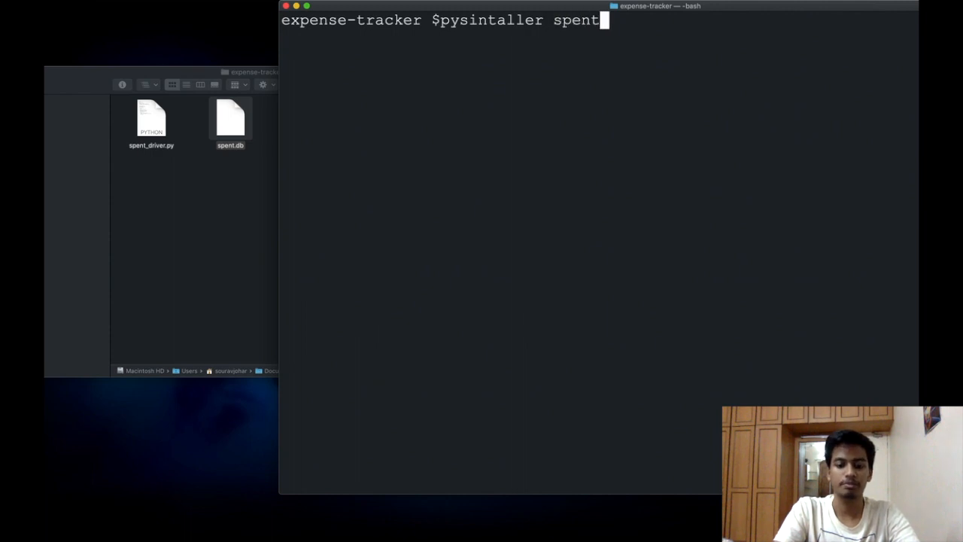
type("_driver.py")
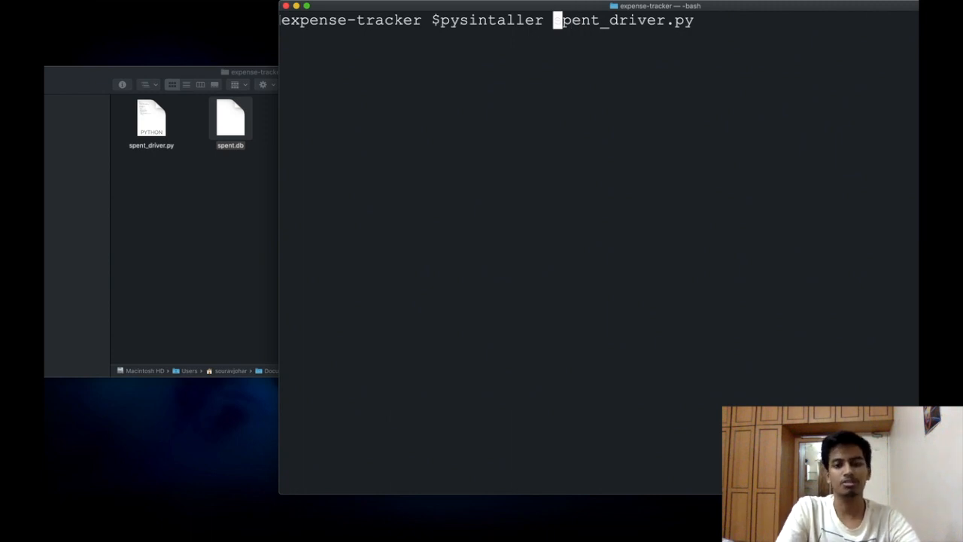
type("--onefile")
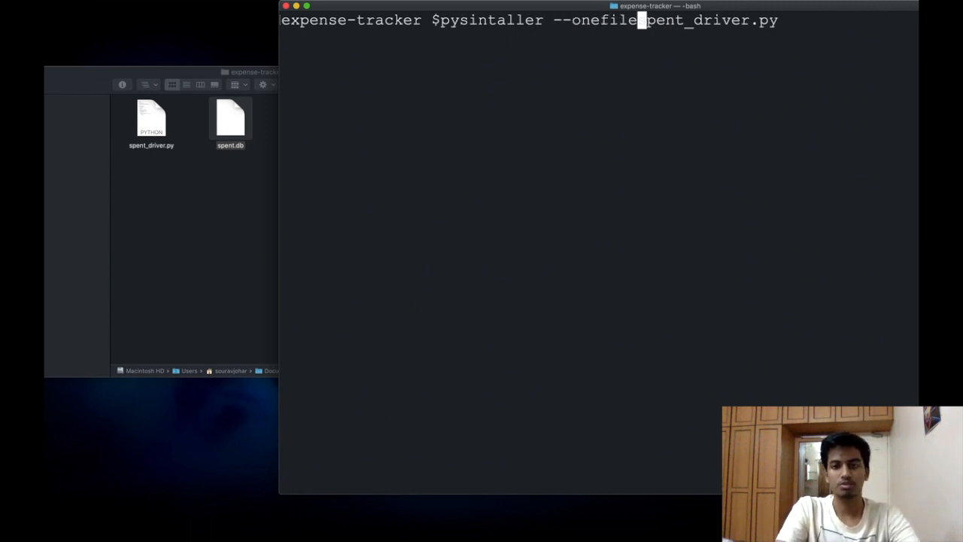
key("space")
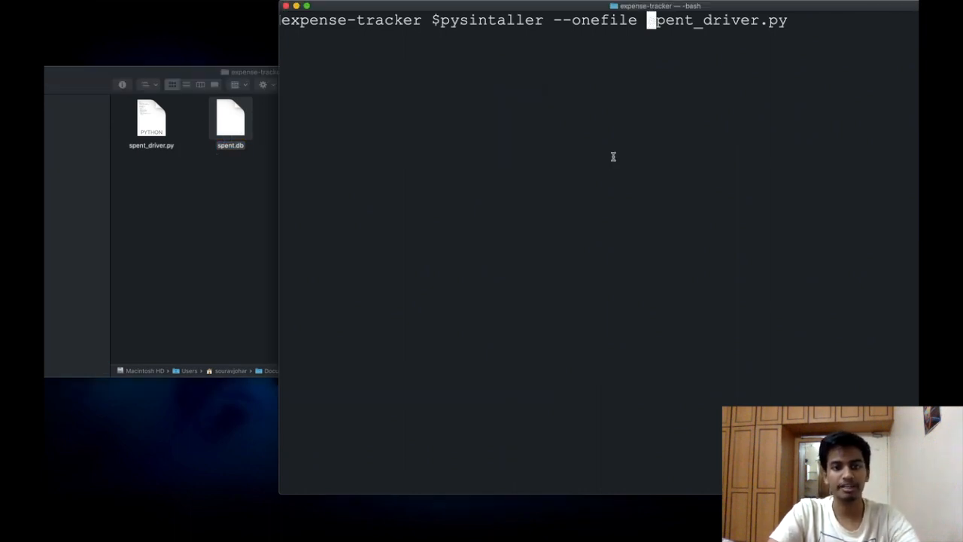
Add --add-data 'spent.db:.', correct the command to pyinstaller, and run the build.
type("--a")
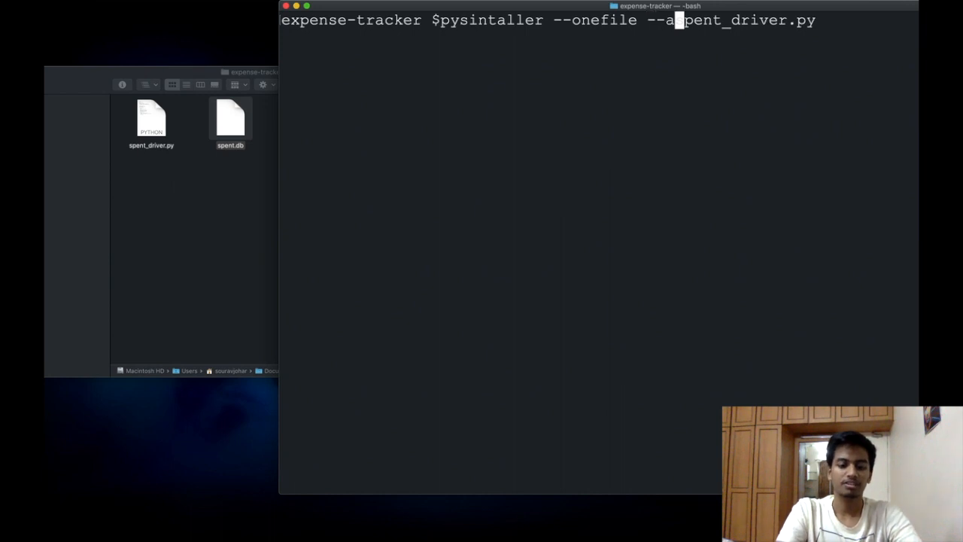
type("dd-data 'spent.db")
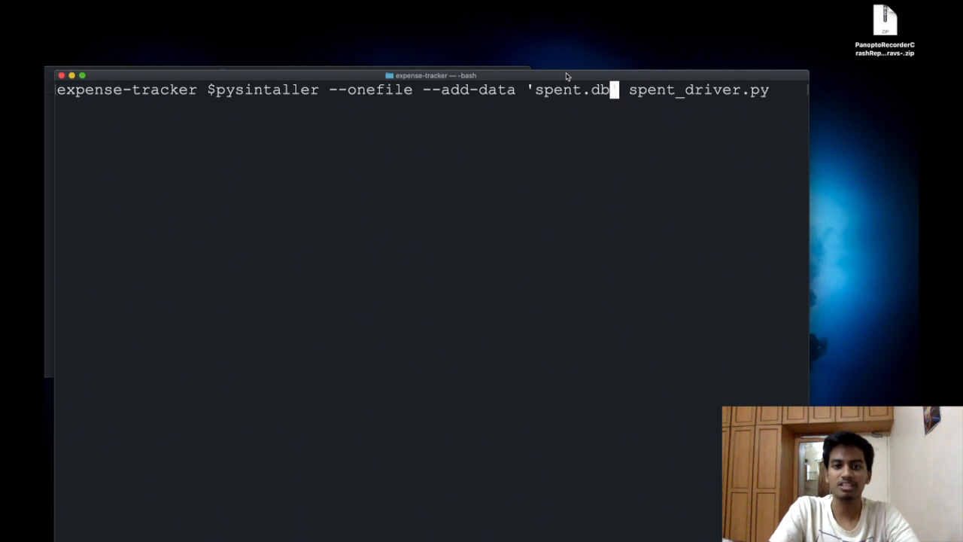
type(":")
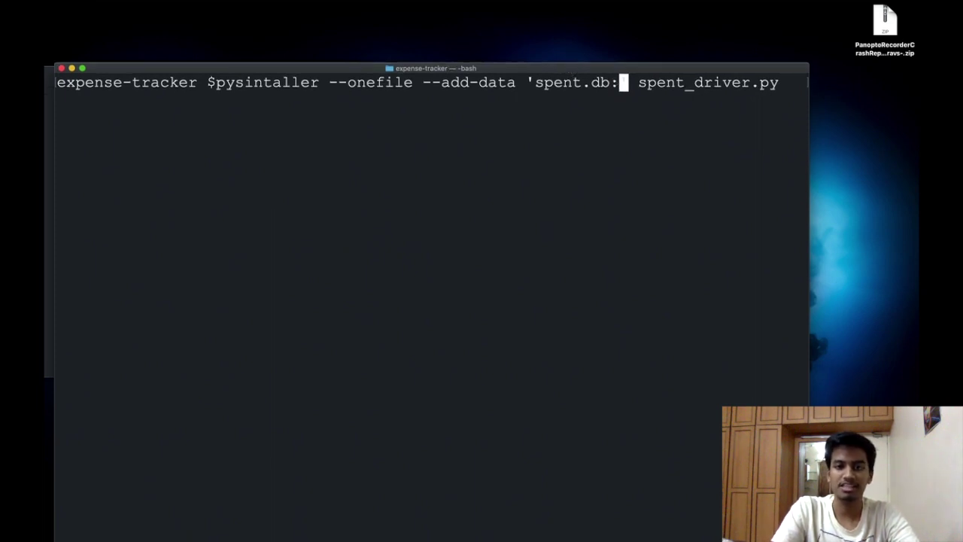
type(".")
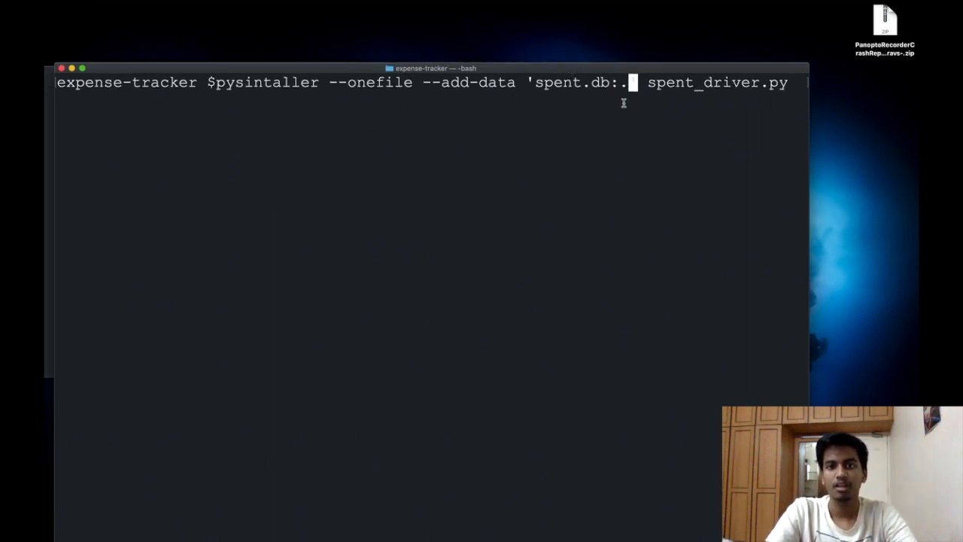
mouse_move(605, 100)
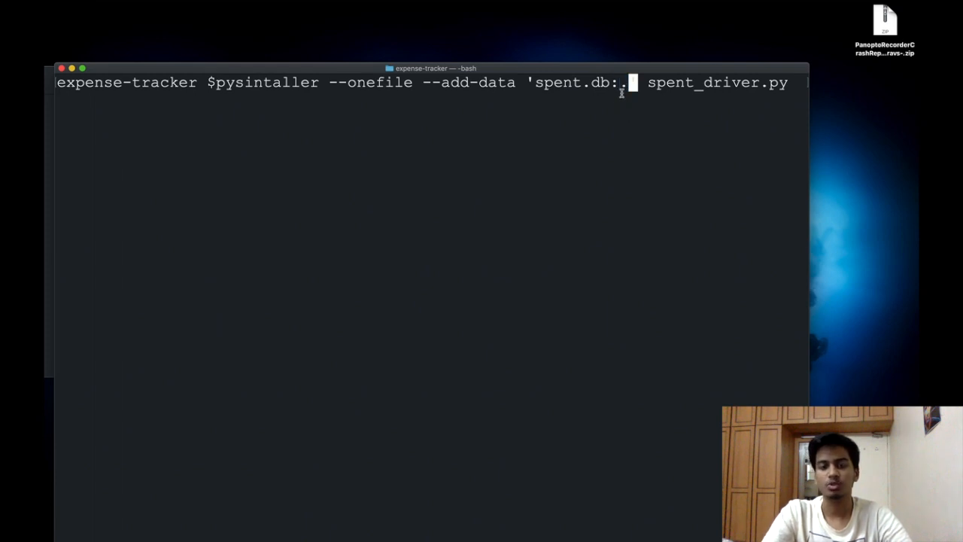
mouse_move(630, 117)
type("s")
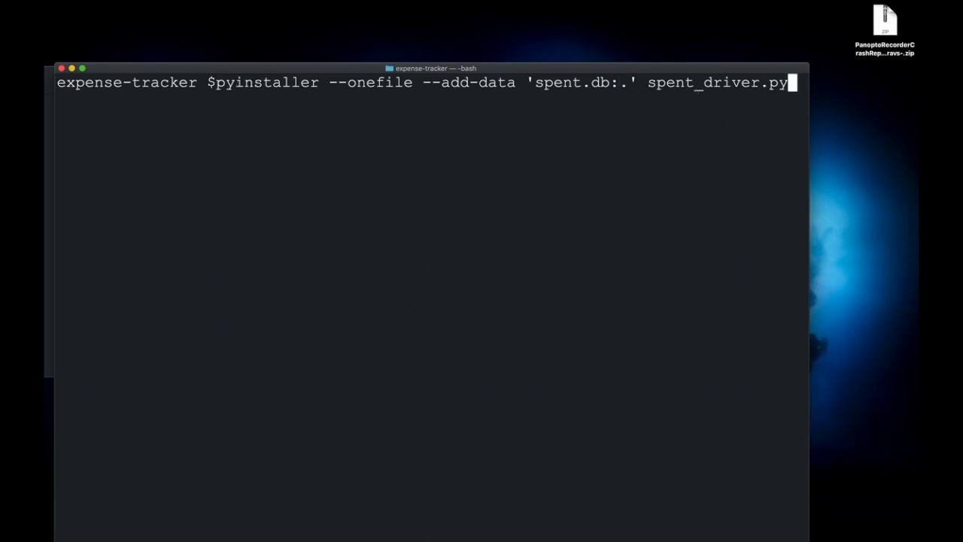
key("Return")
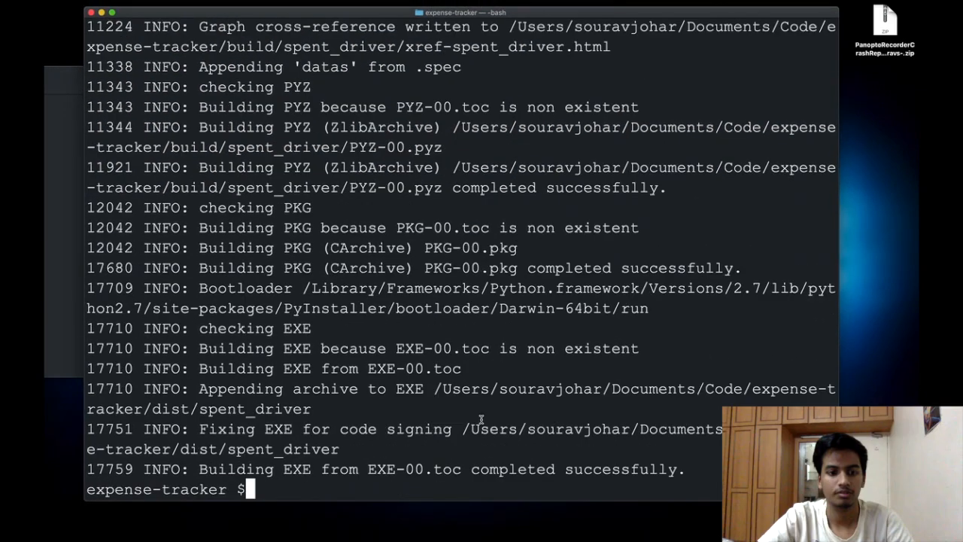
Open the dist folder and select the built spent_driver executable.
double_click(617, 469)
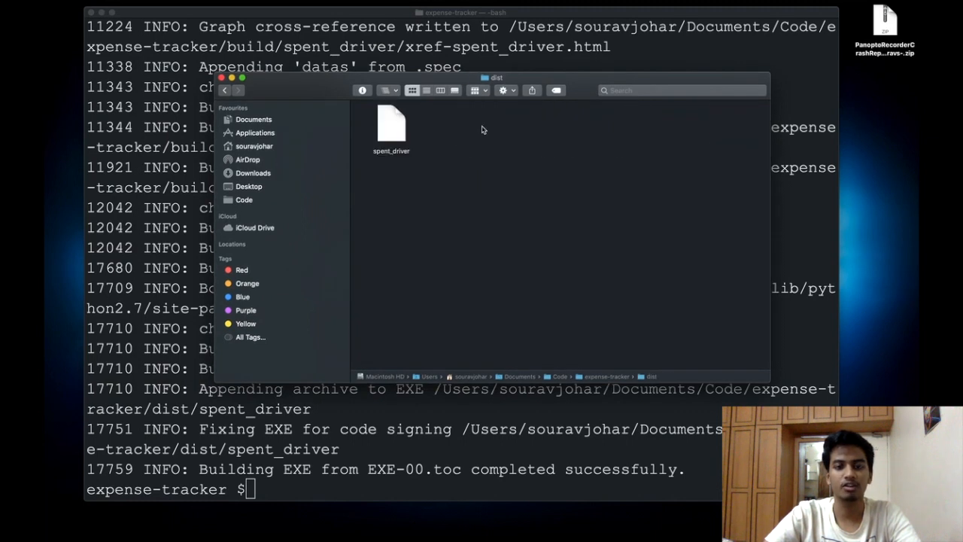
left_click(390, 124)
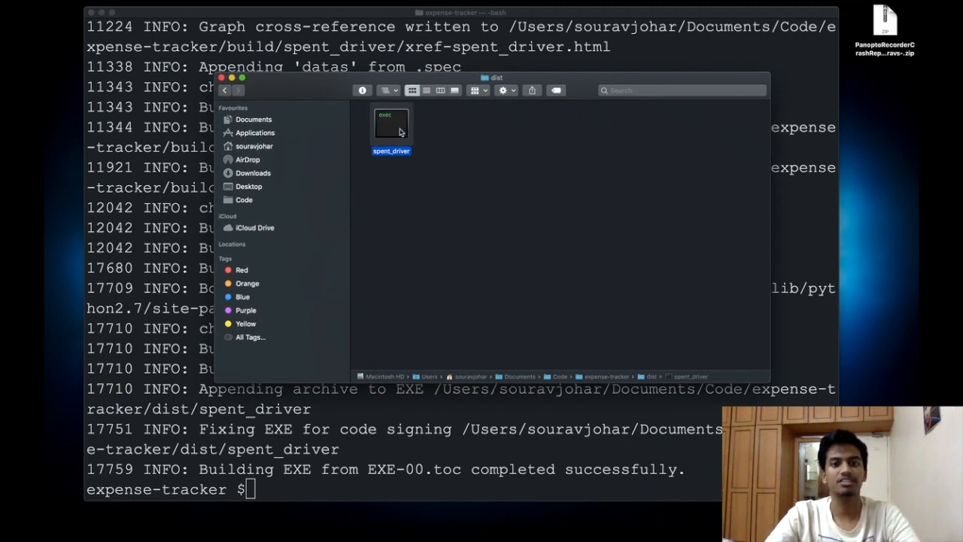
mouse_move(390, 449)
type("cd ")
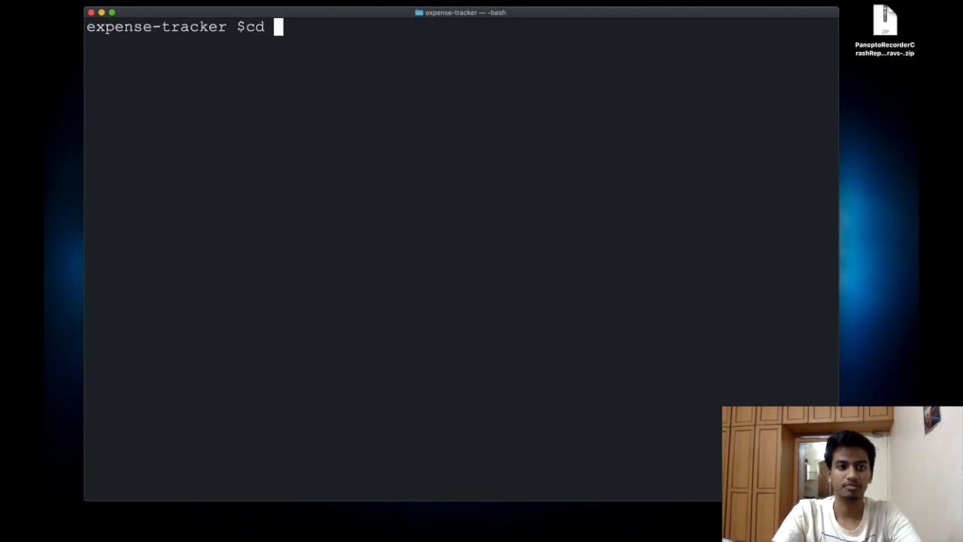
Change into dist/ and run ./spent_driver init to create the user profile.
type("dist/")
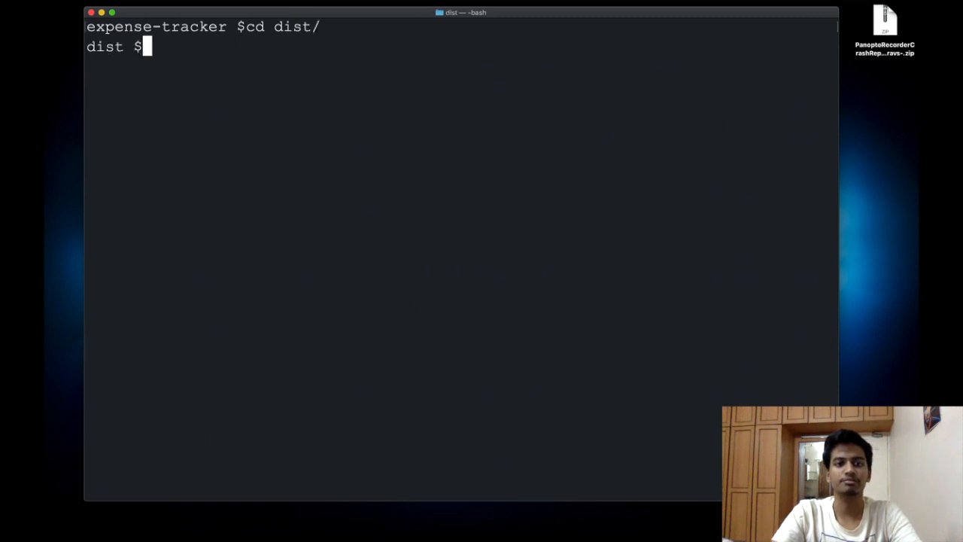
type("./spen")
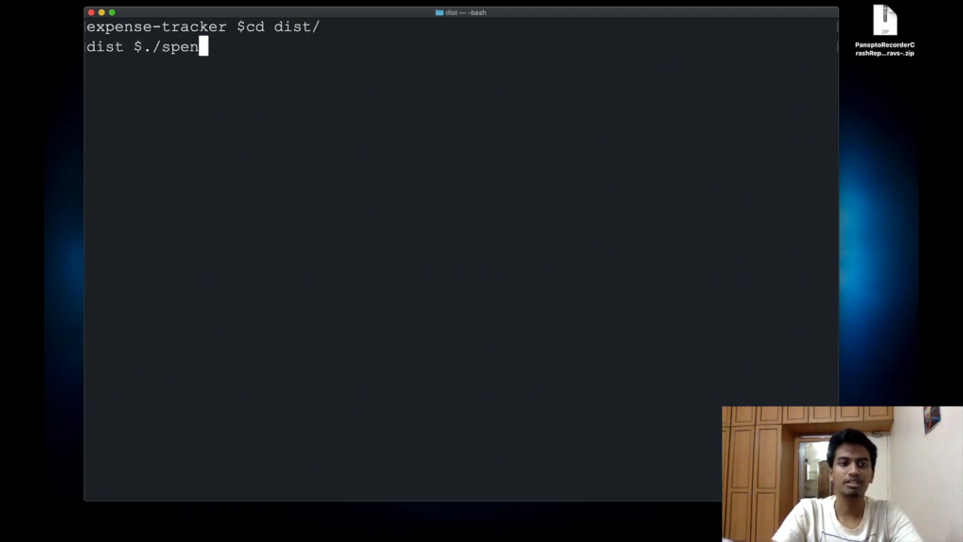
type("t_driver init")
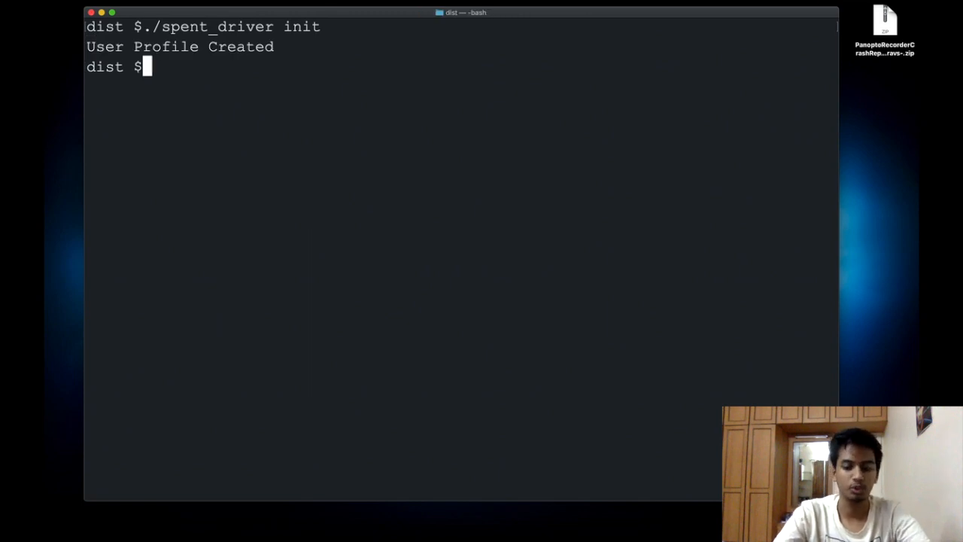
Log a 120 food expense with ./spent_driver, view expenses, and select the logged row.
type("./spent_driver")
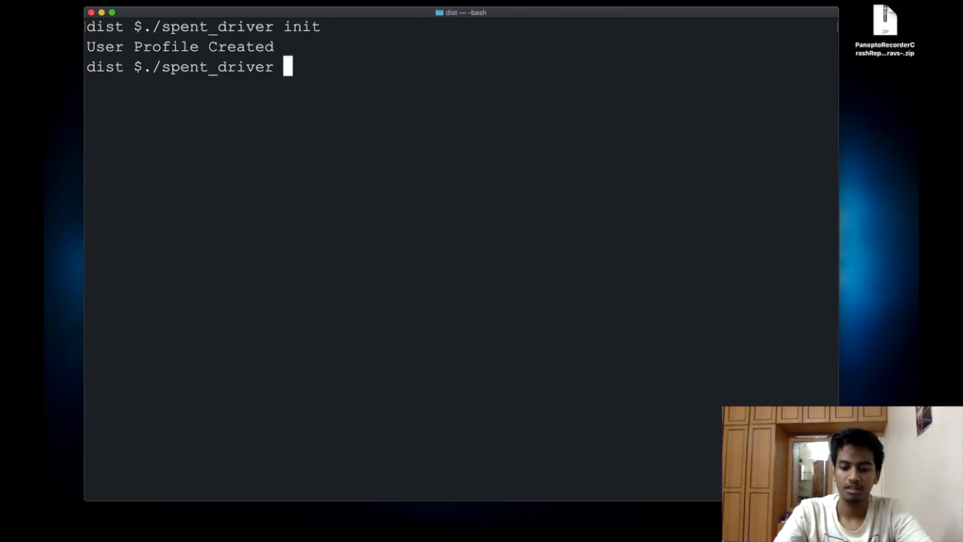
type("120")
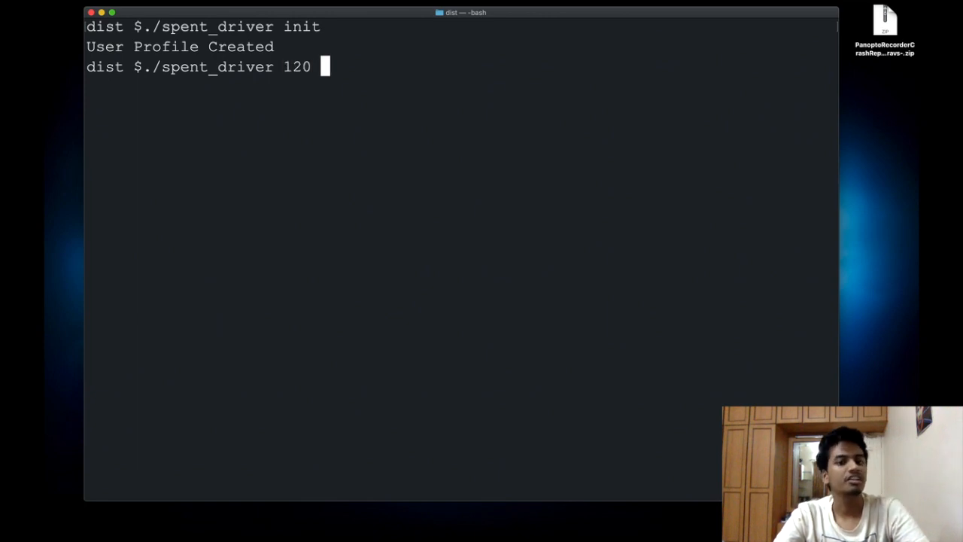
type("food")
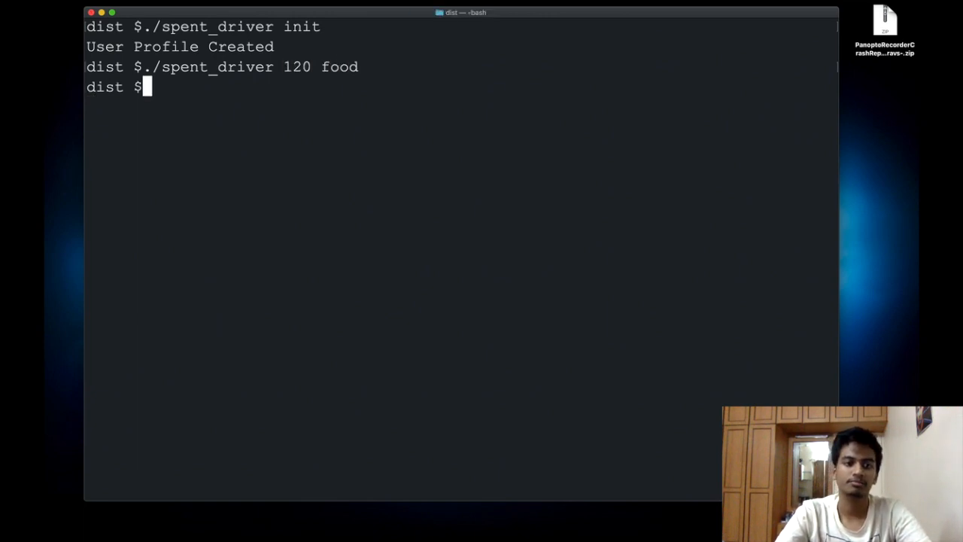
type("./spent_driver 120 food")
type("./spent_driver view")
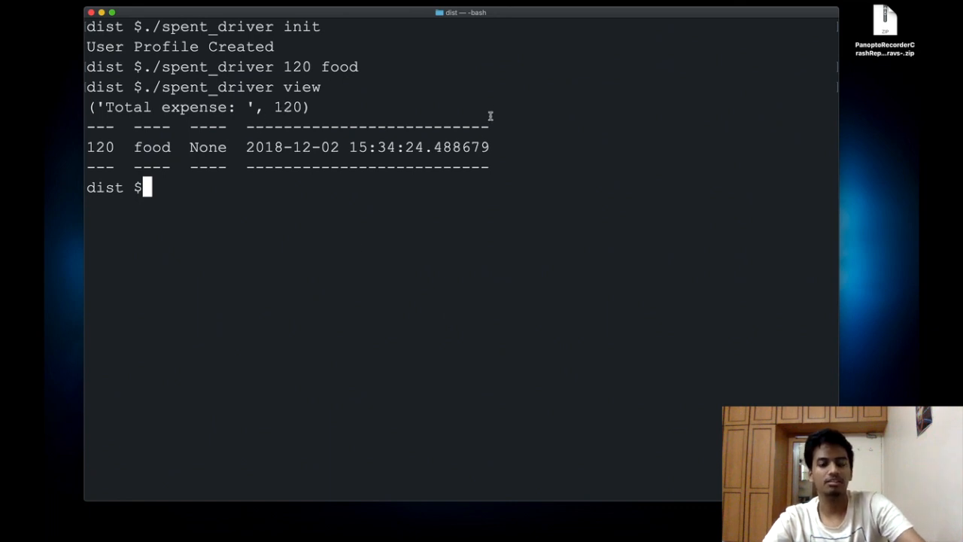
left_click_drag(86, 147, 489, 146)
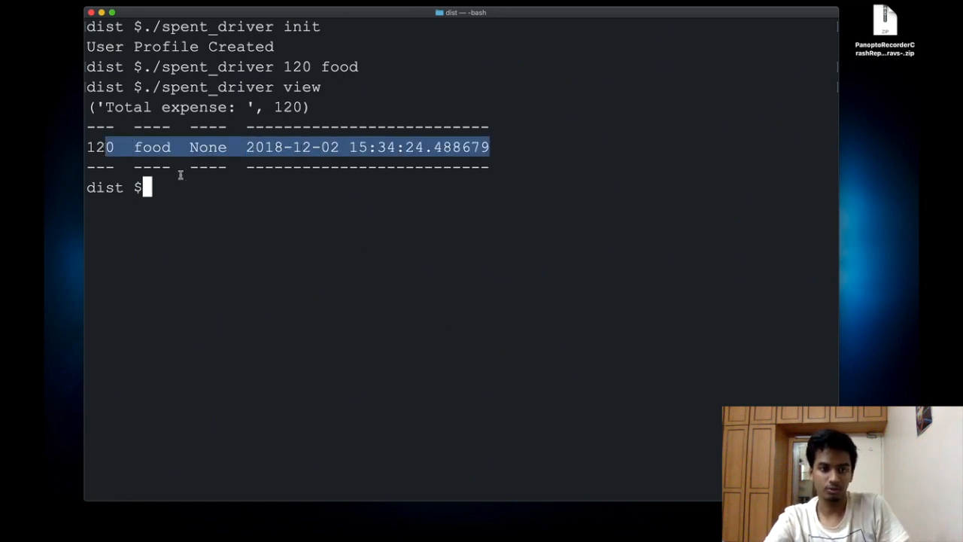